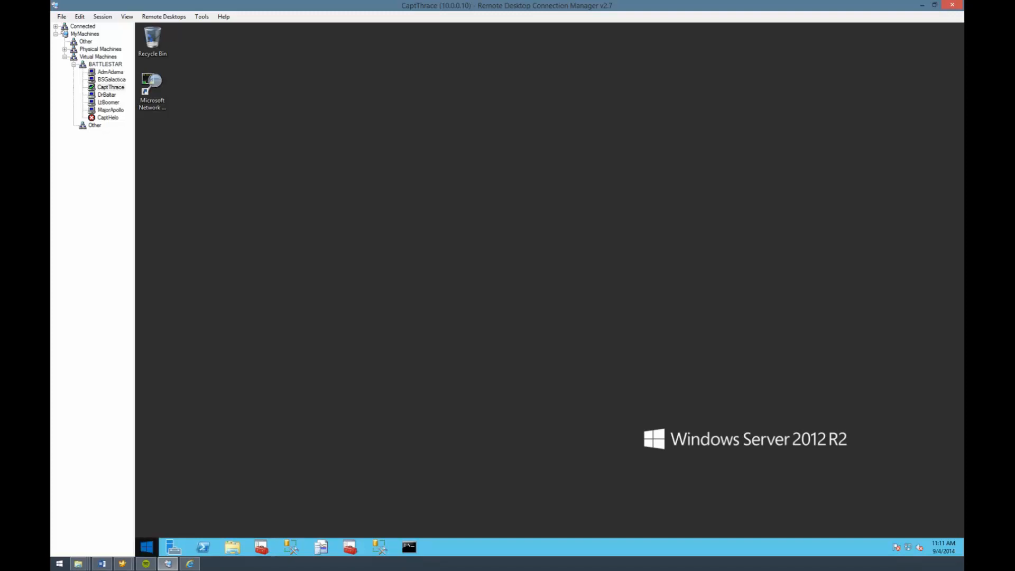
Step: Launch SQL Server Configuration Manager from Start search 'sql se' with admin approval
{"action": "type", "text": "sql server"}
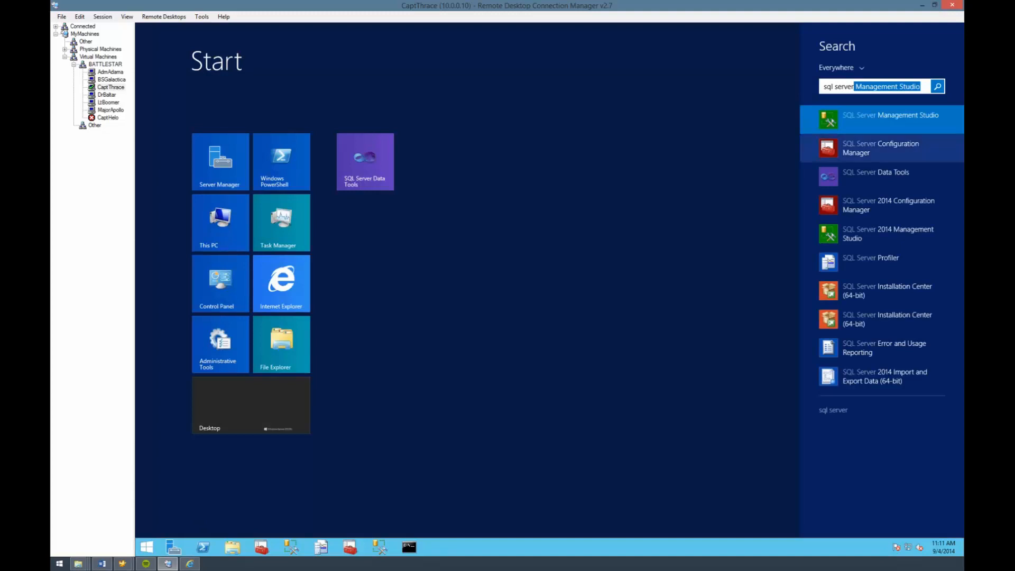
{"action": "left_click", "coordinate": [890, 120]}
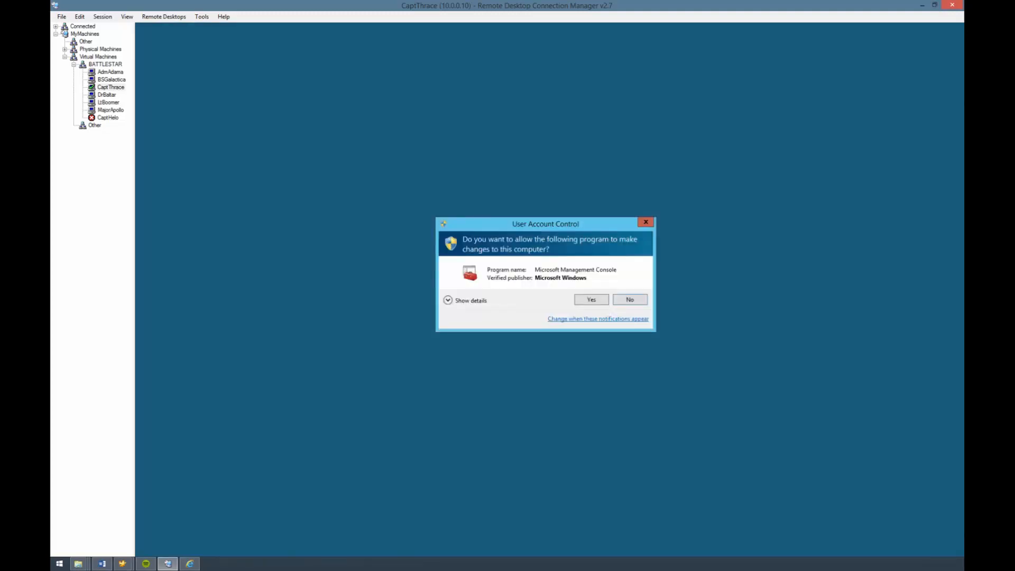
{"action": "left_click", "coordinate": [590, 300]}
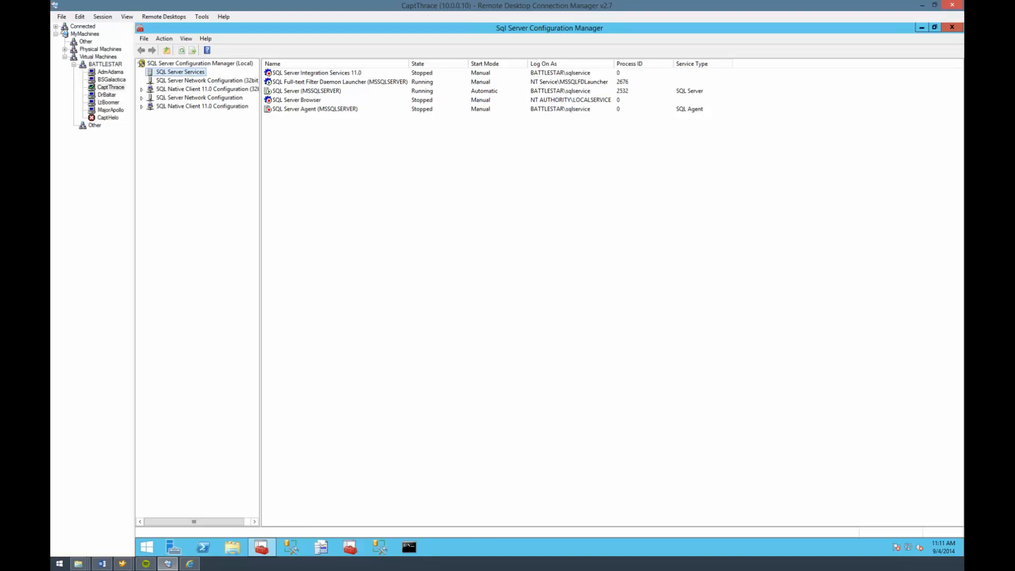
Step: Stop the SQL Server (MSSQLSERVER) service from the SQL Server Services list
{"action": "left_click", "coordinate": [305, 91]}
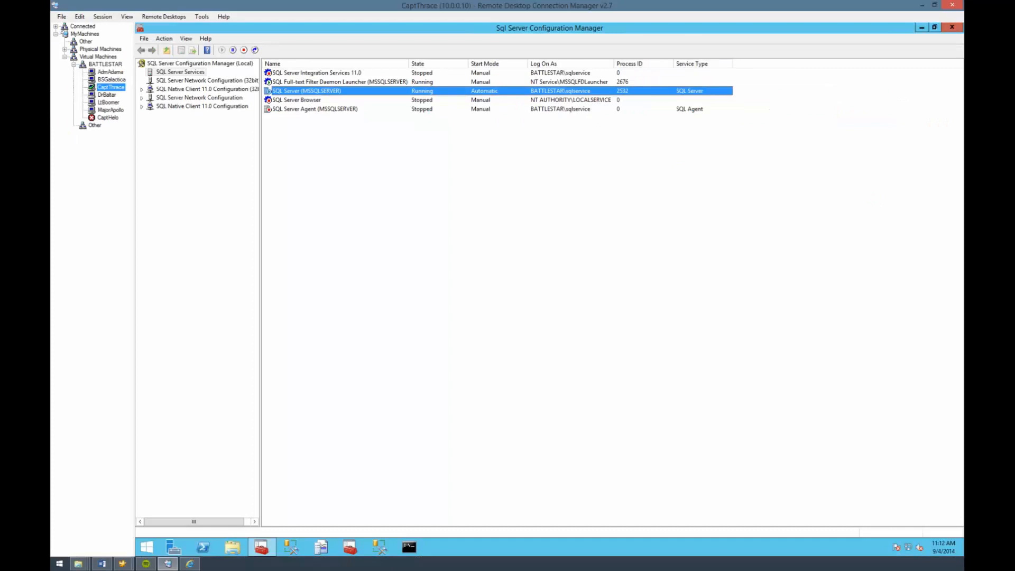
{"action": "right_click", "coordinate": [307, 91]}
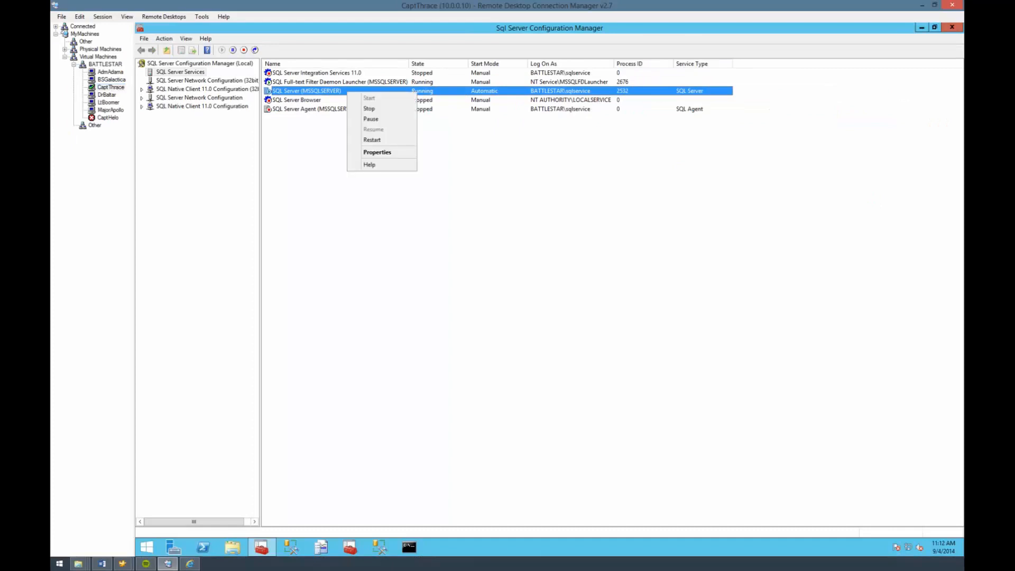
{"action": "left_click", "coordinate": [369, 108]}
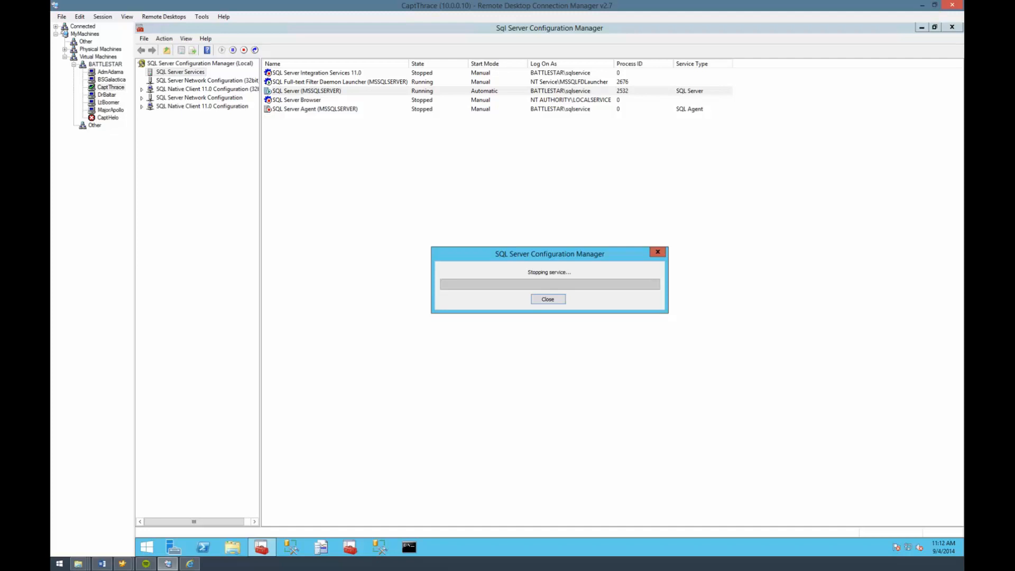
{"action": "left_click", "coordinate": [546, 299]}
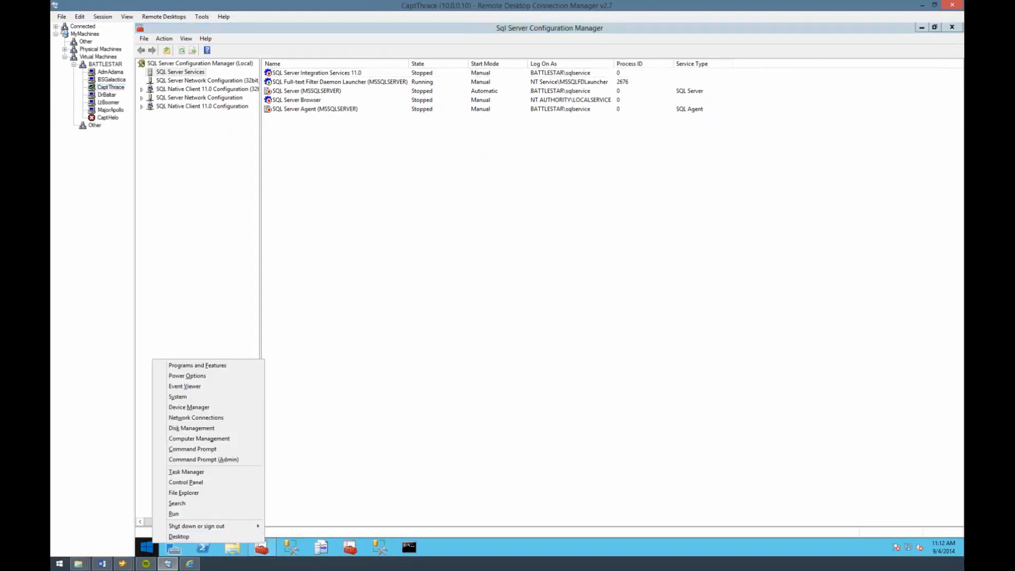
Step: Check SQL Server (MSSQLSERVER) in Computer Management's services list, then bring up PowerShell launch options
{"action": "left_click", "coordinate": [199, 437]}
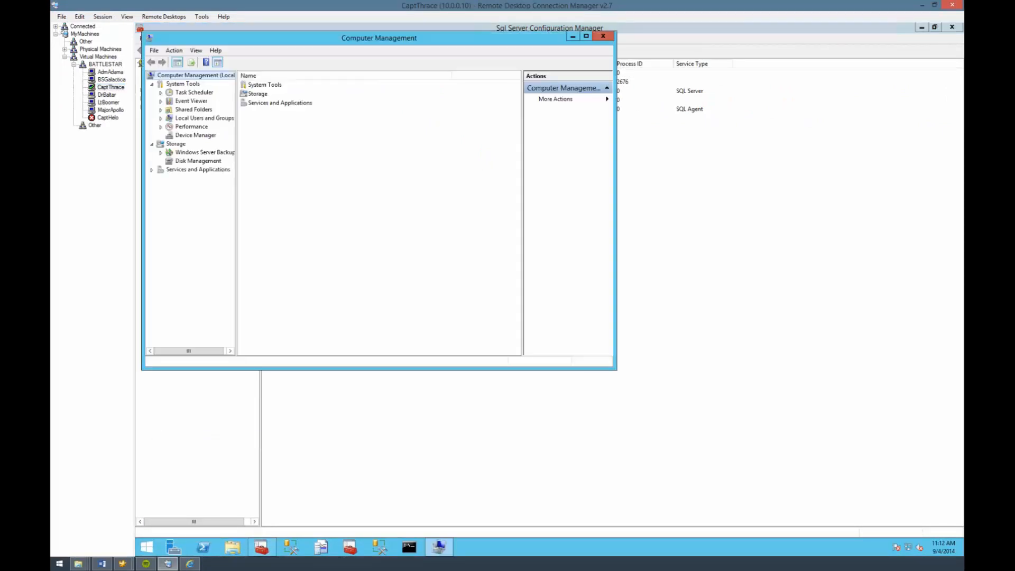
{"action": "left_click", "coordinate": [185, 186]}
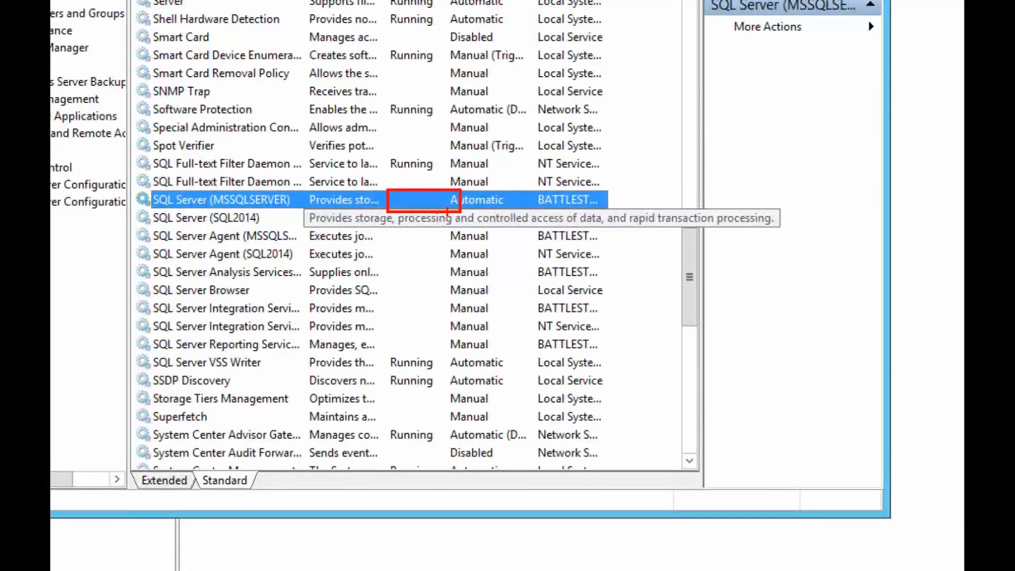
{"action": "right_click", "coordinate": [220, 200]}
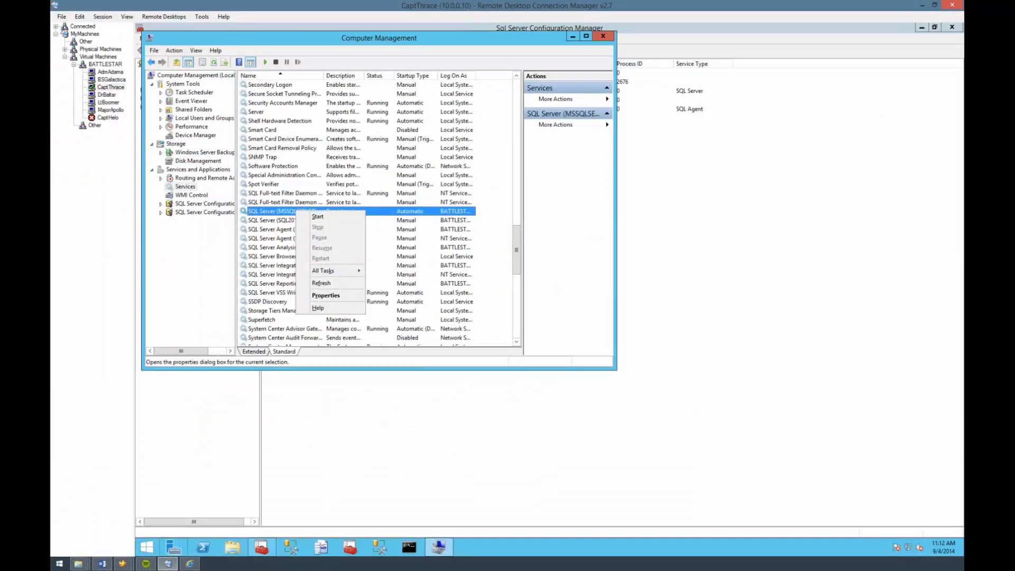
{"action": "right_click", "coordinate": [203, 547]}
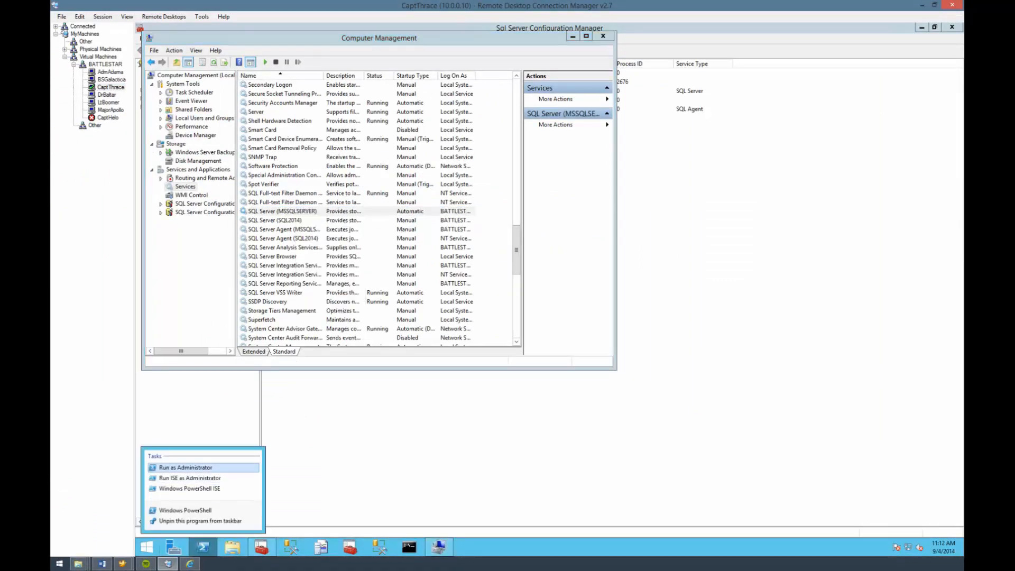
Step: In an elevated PowerShell, run 'net start mssqlserver' then 'net stop mssqlserver'
{"action": "left_click", "coordinate": [186, 468]}
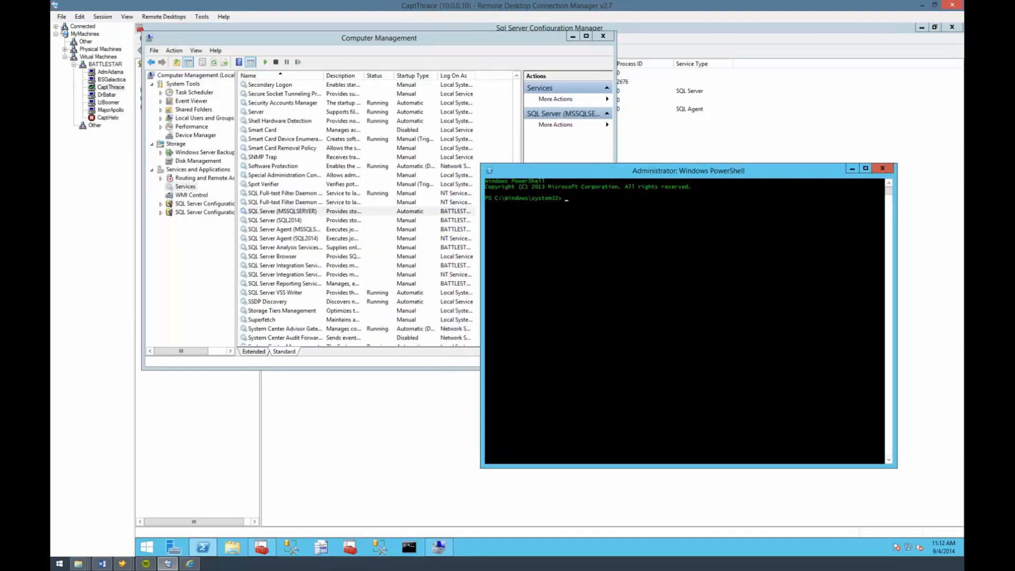
{"action": "type", "text": "net start"}
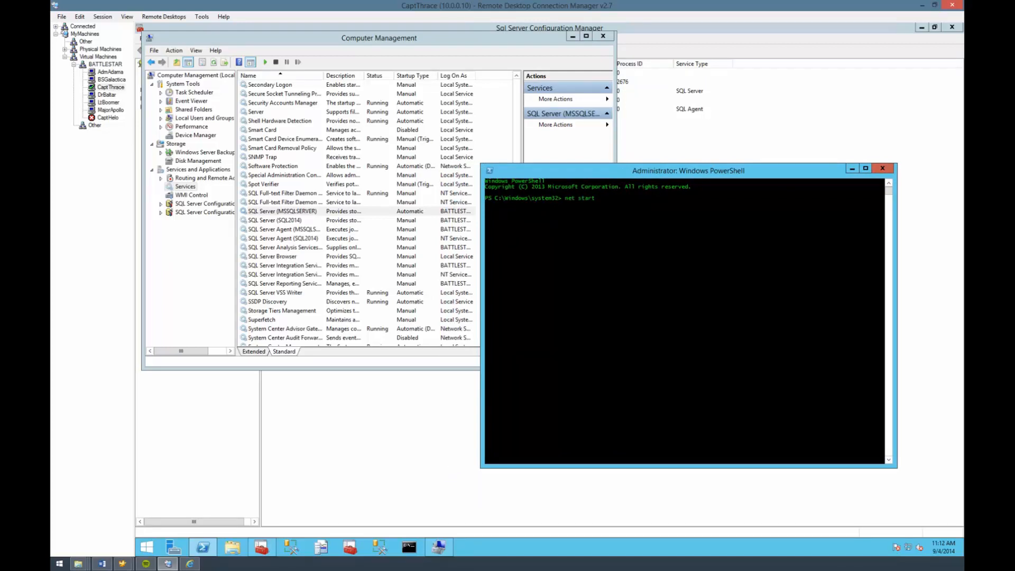
{"action": "type", "text": "mssqlserver"}
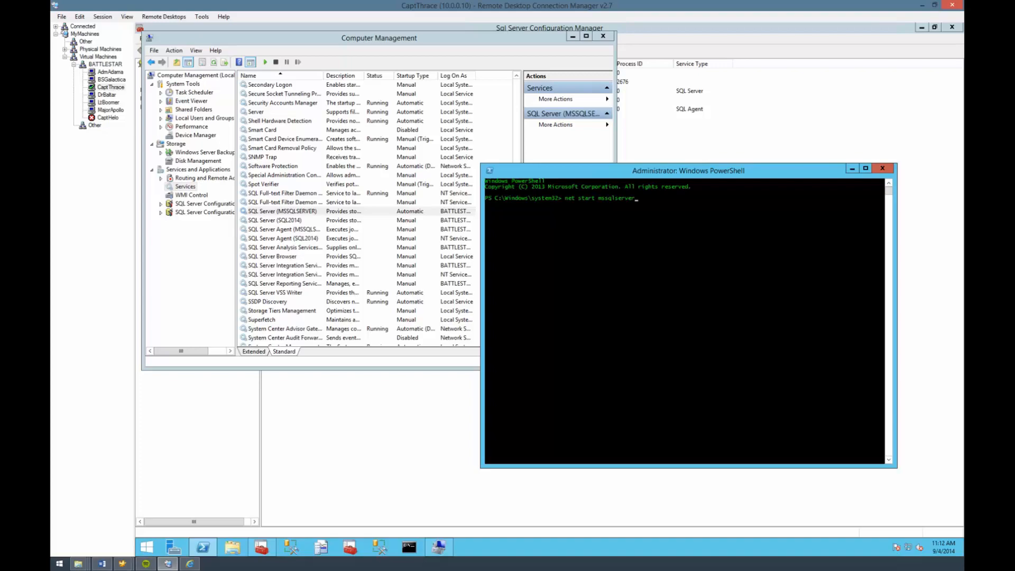
{"action": "double_click", "coordinate": [281, 212]}
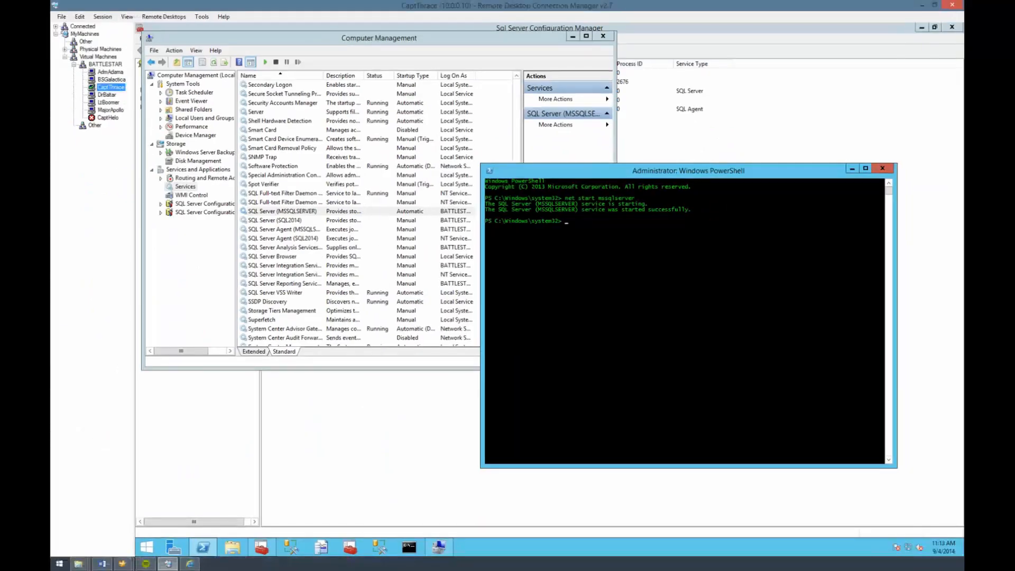
{"action": "type", "text": "net stop mssqlserver"}
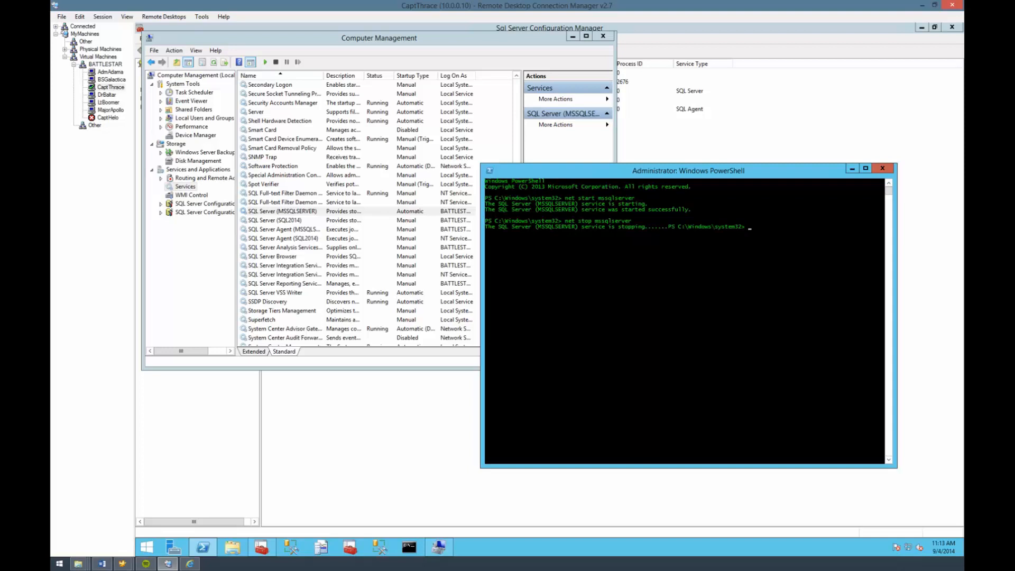
{"action": "left_click", "coordinate": [275, 219]}
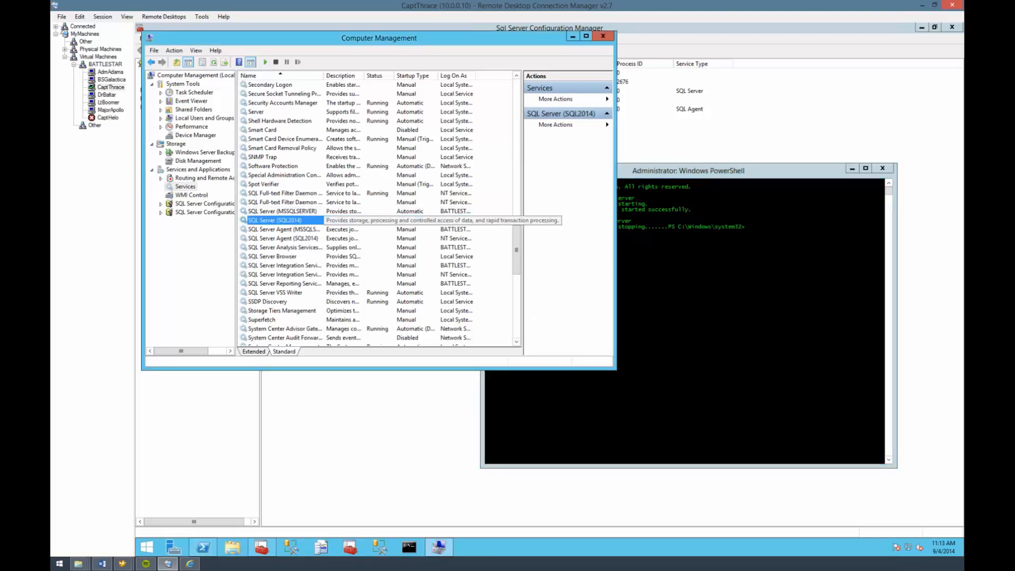
Step: Review the SQL Server (MSSQLSERVER) and SQL Server (SQL2014) rows in the services list
{"action": "left_click", "coordinate": [281, 212]}
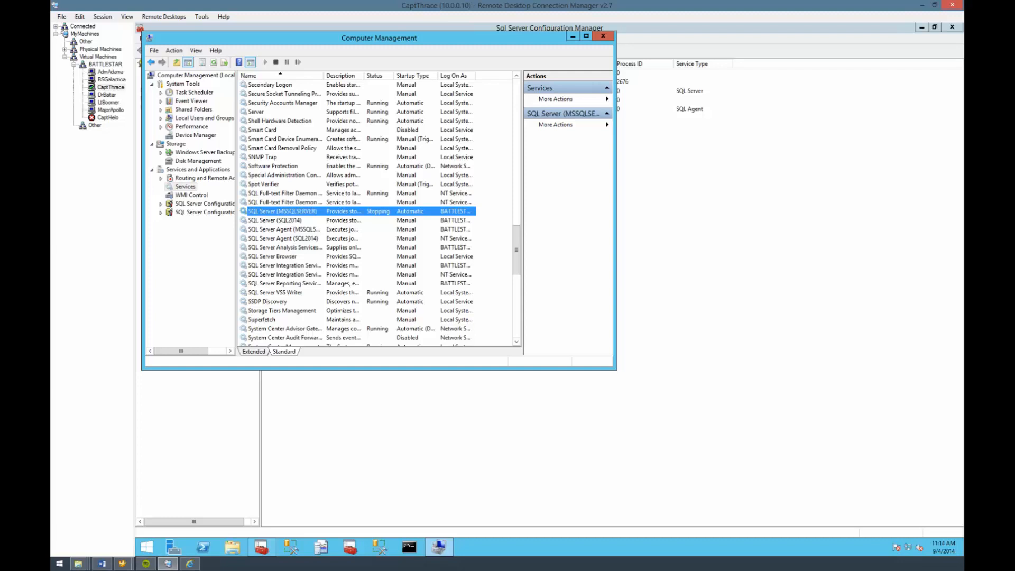
{"action": "left_click", "coordinate": [275, 220]}
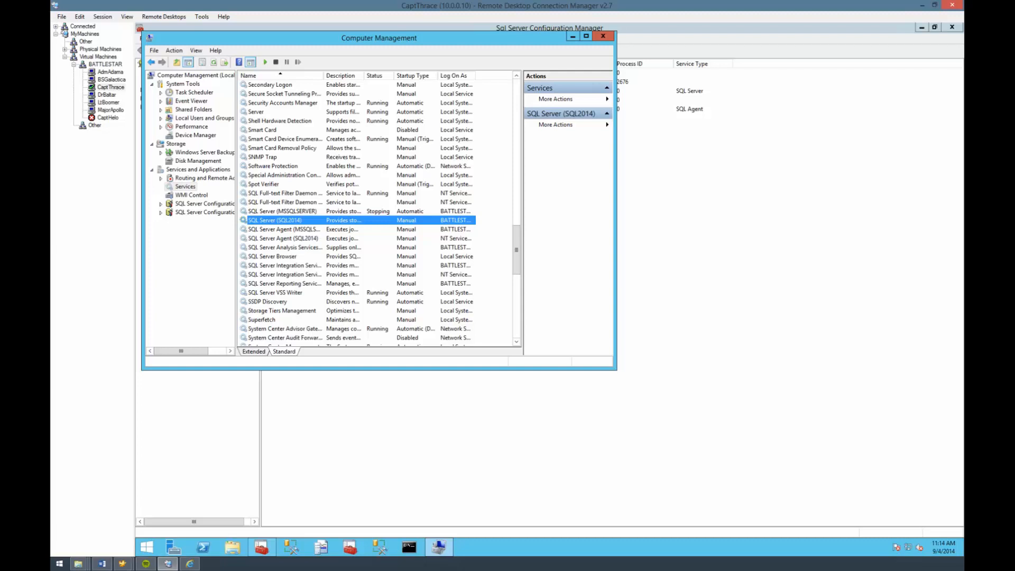
Step: On another remote server's desktop, create a new text document renamed to test.udl
{"action": "left_click", "coordinate": [108, 102]}
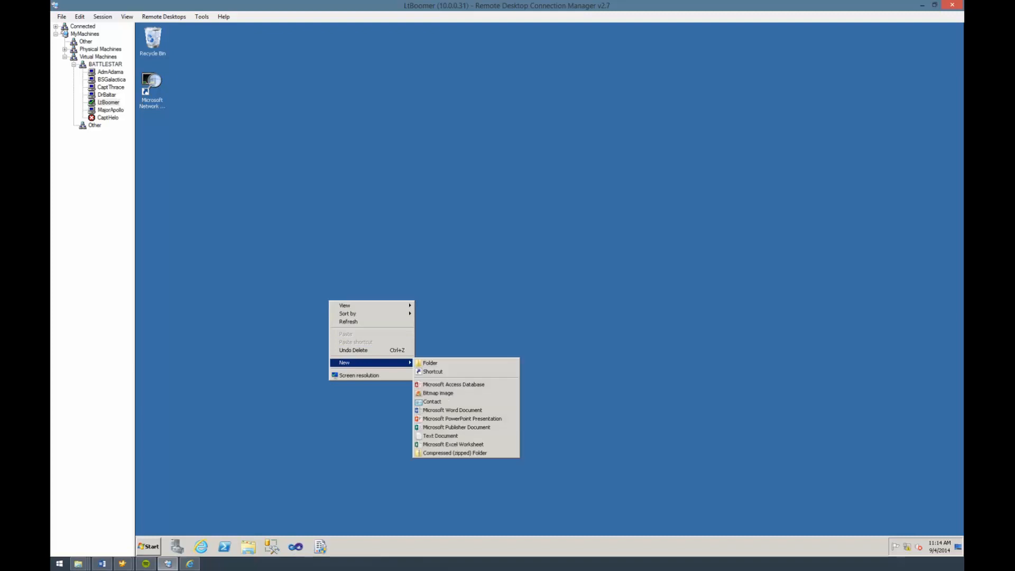
{"action": "mouse_move", "coordinate": [439, 436]}
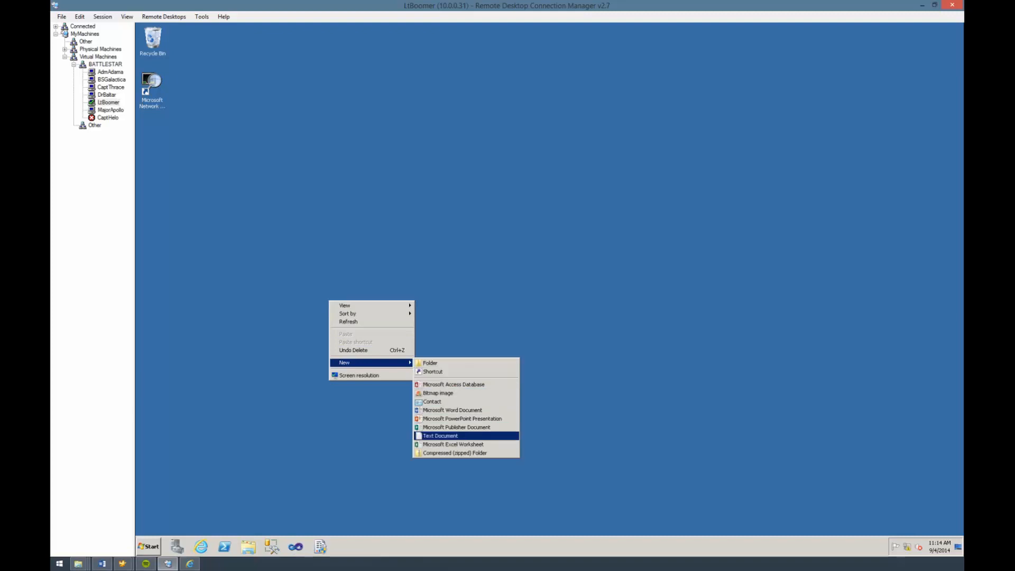
{"action": "left_click", "coordinate": [440, 435]}
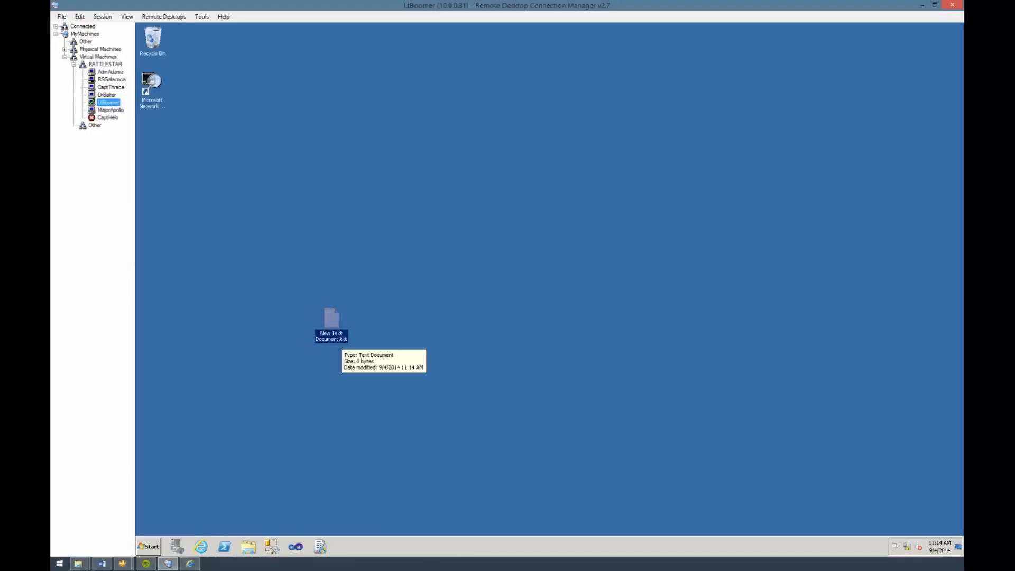
{"action": "left_click", "coordinate": [331, 321]}
{"action": "type", "text": "test.udl"}
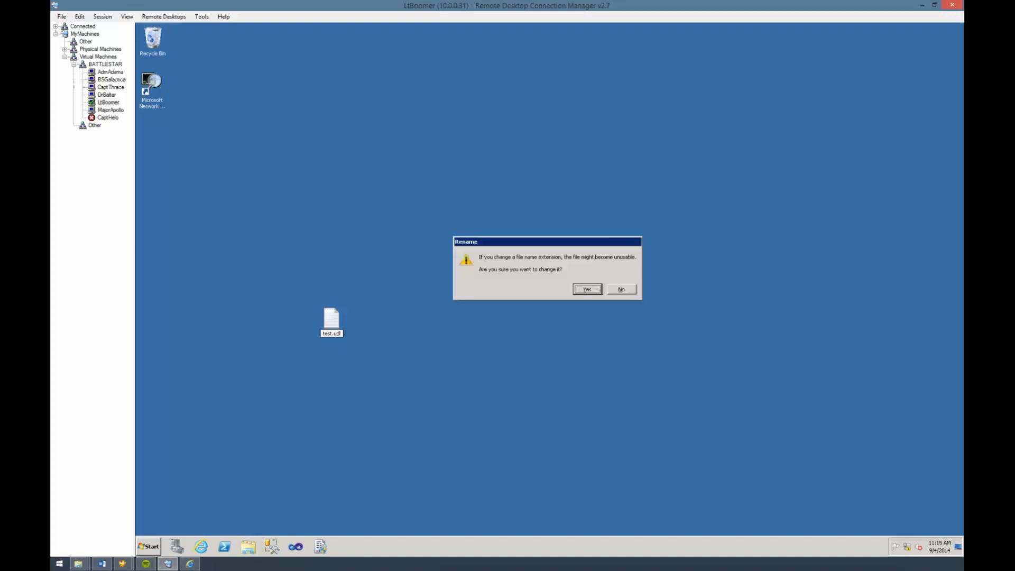
{"action": "left_click", "coordinate": [586, 289]}
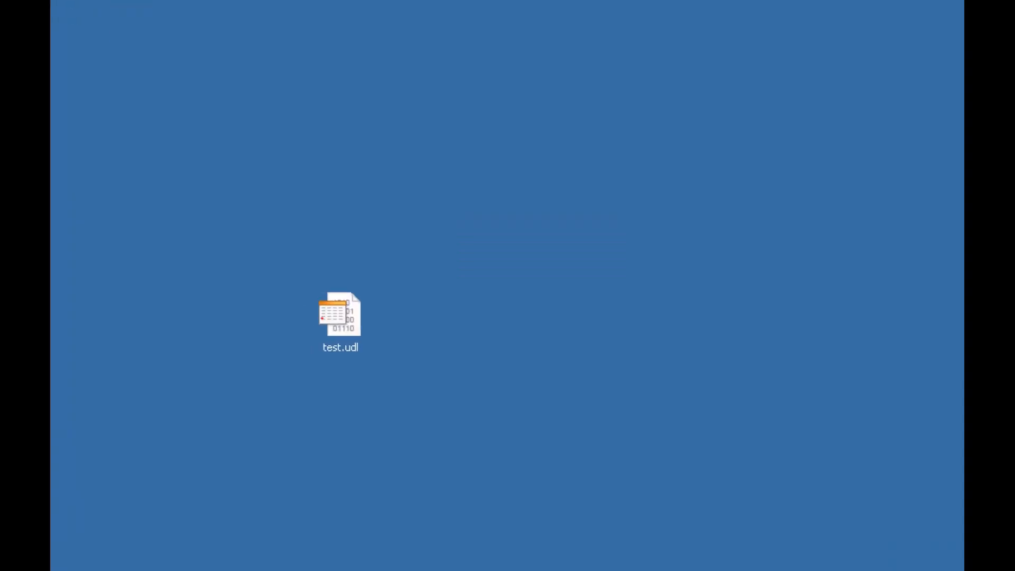
{"action": "left_click", "coordinate": [340, 317]}
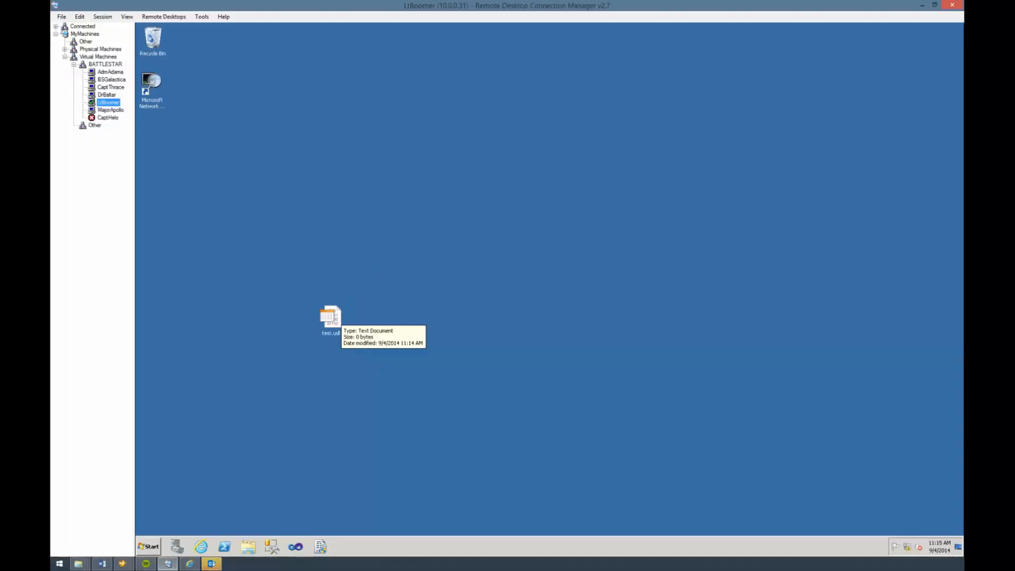
Step: Test a test.udl connection to server capthrace with Windows integrated security, which fails
{"action": "double_click", "coordinate": [329, 316]}
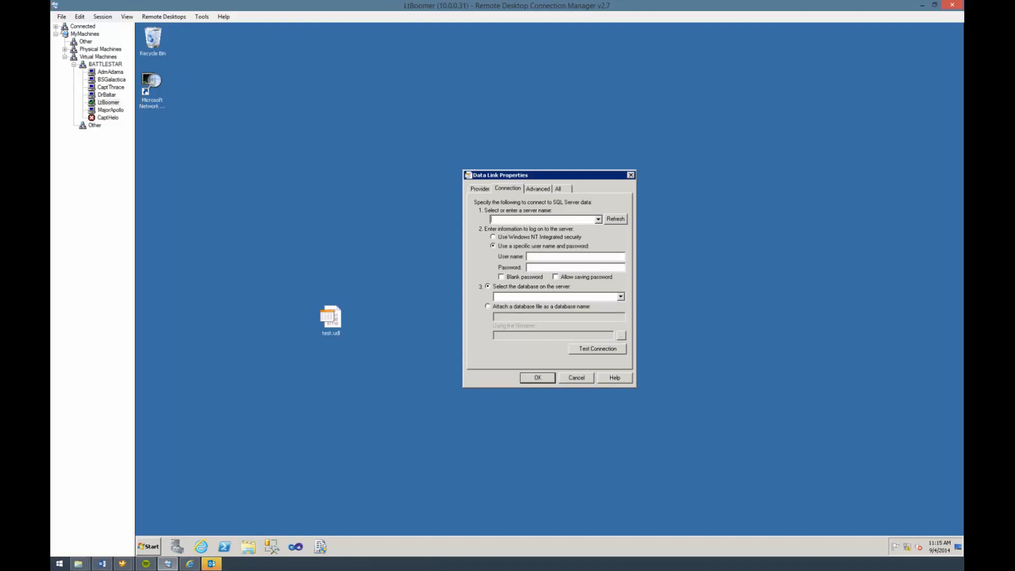
{"action": "left_click", "coordinate": [494, 236]}
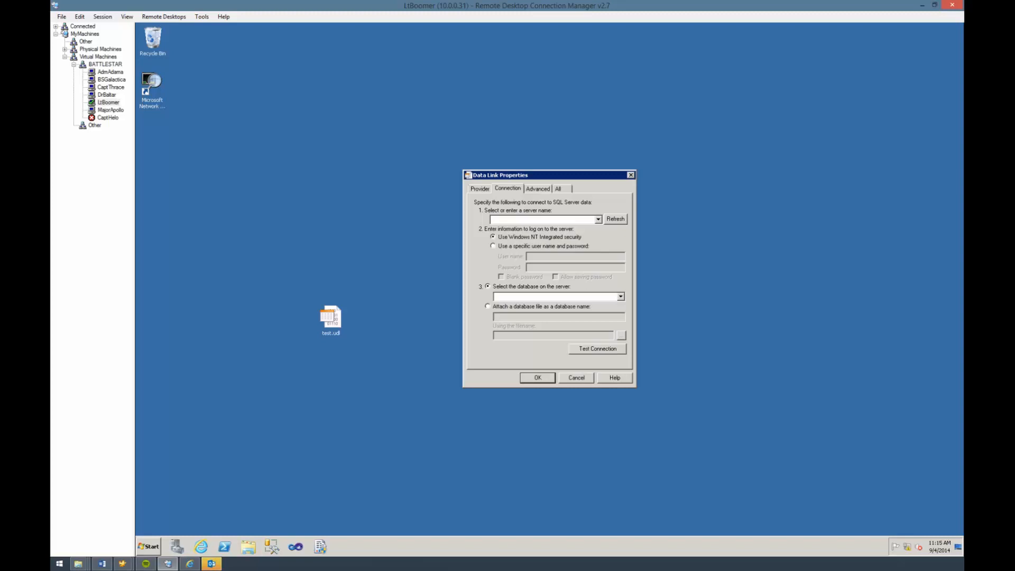
{"action": "type", "text": "captthrace"}
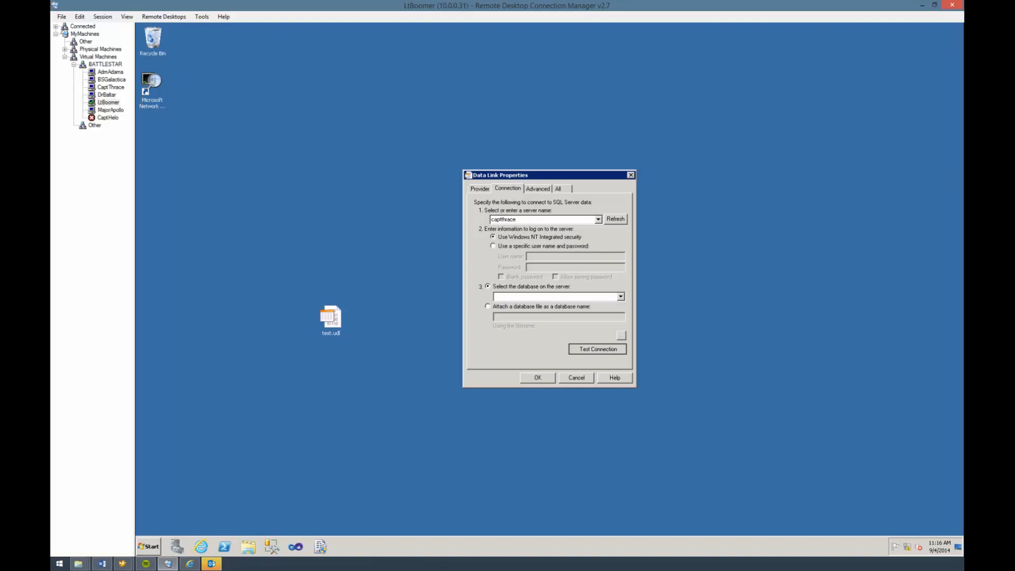
{"action": "left_click", "coordinate": [596, 347]}
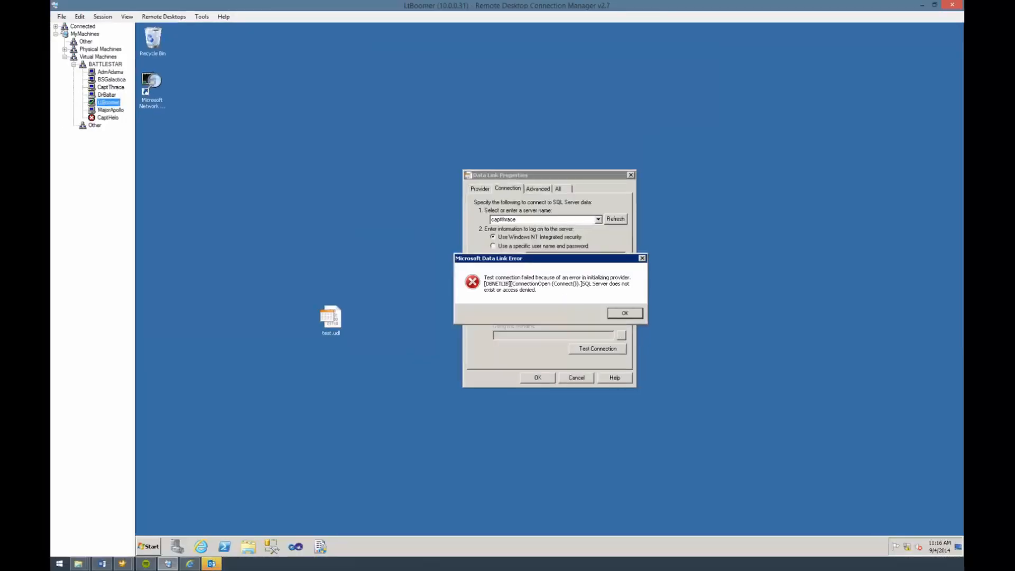
Step: Dismiss the failure and switch the provider to SQL Server Native Client 11.0
{"action": "left_click", "coordinate": [624, 313]}
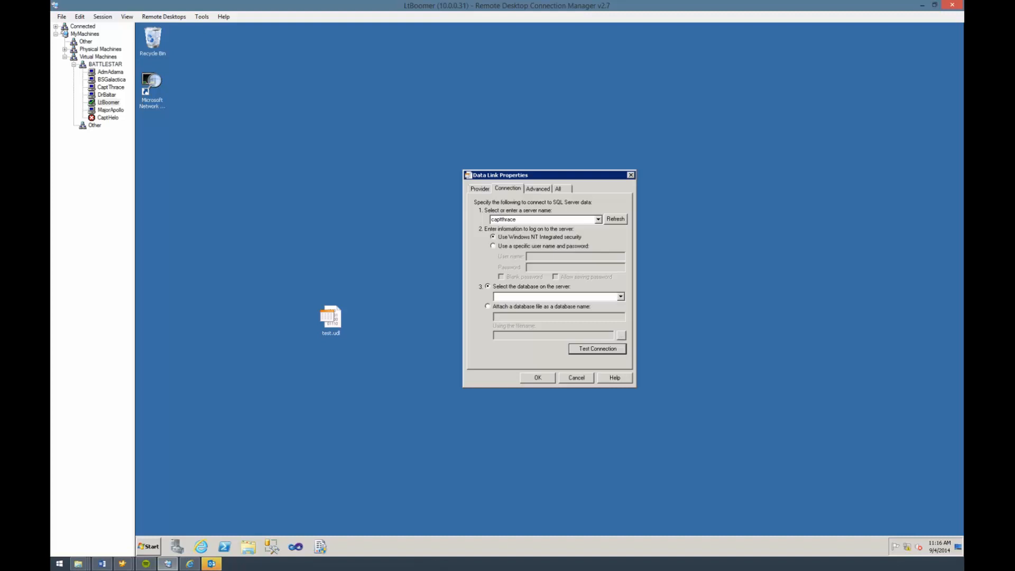
{"action": "left_click", "coordinate": [480, 188]}
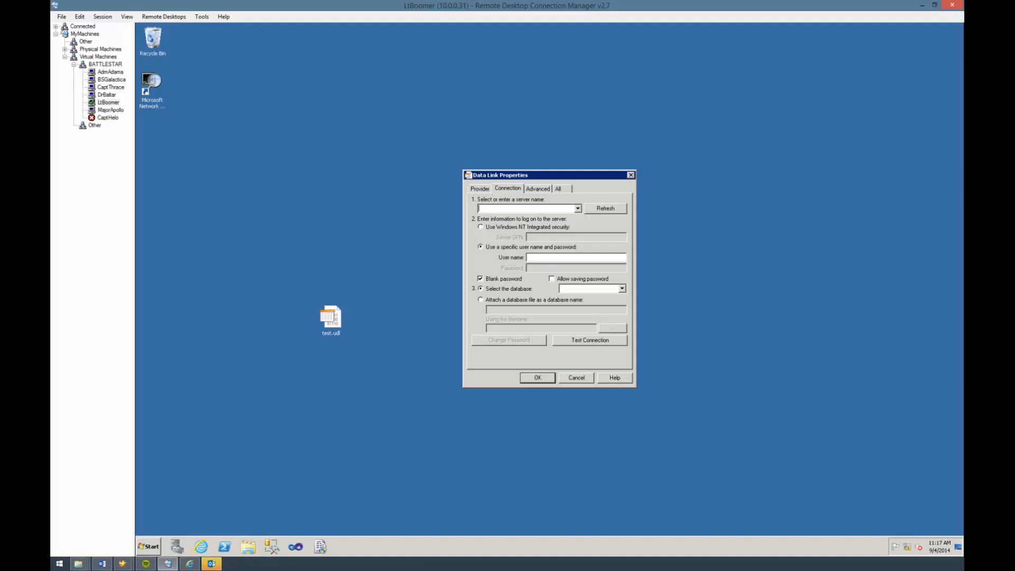
Step: Retest capthrace via Native Client with integrated security, failing with login timeout
{"action": "type", "text": "capthi"}
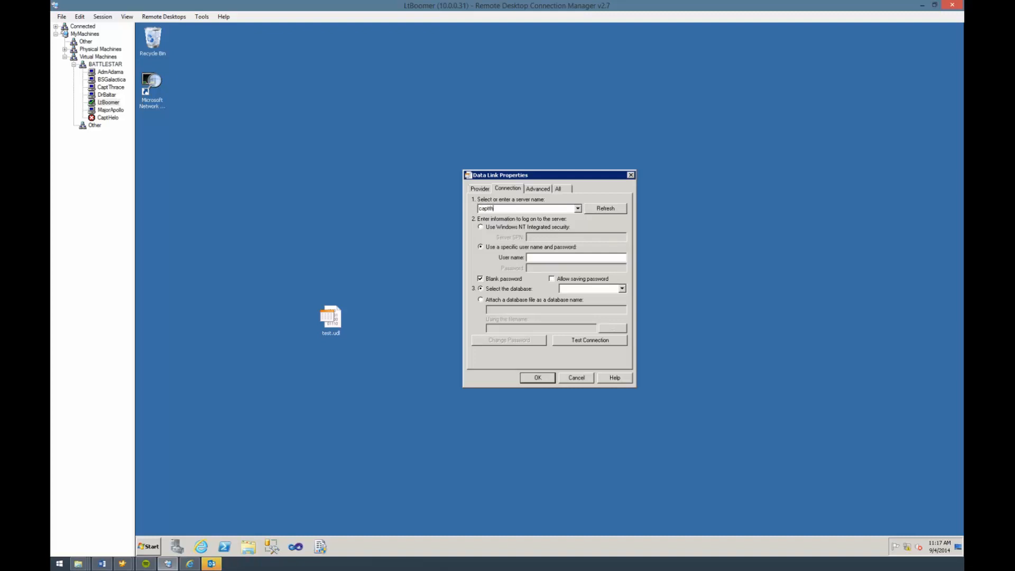
{"action": "type", "text": "race"}
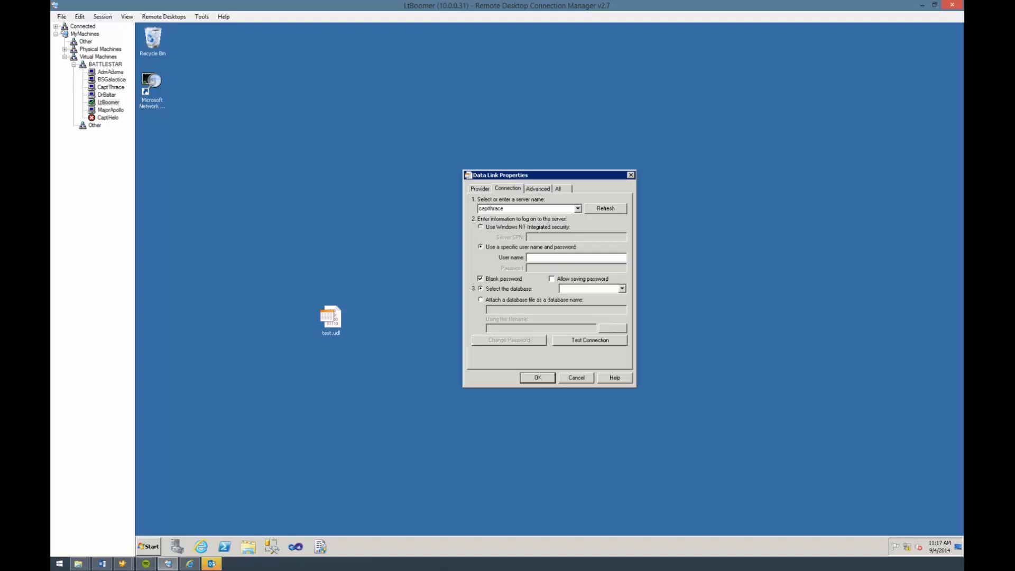
{"action": "left_click", "coordinate": [481, 227]}
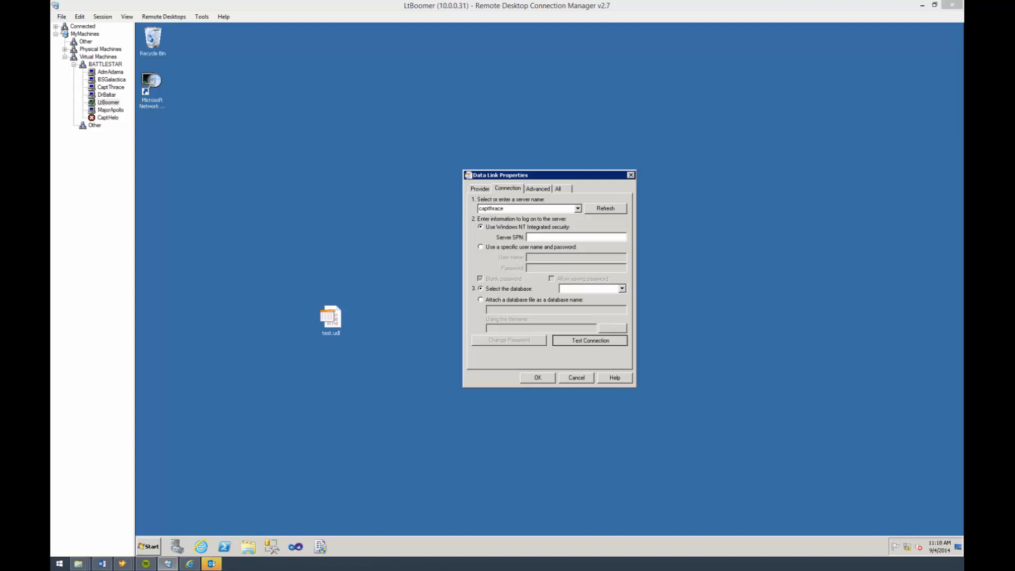
{"action": "left_click", "coordinate": [589, 340]}
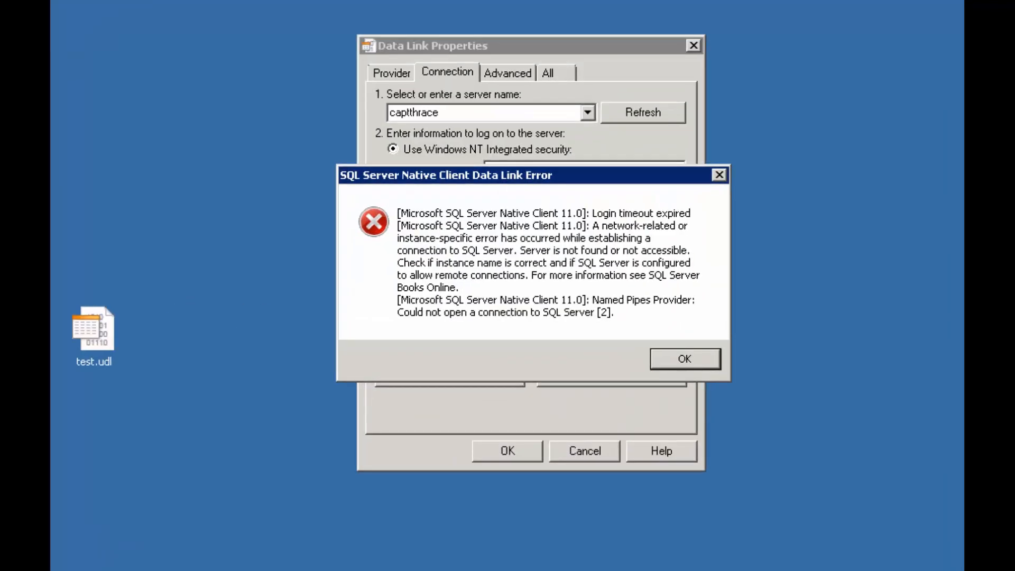
{"action": "mouse_move", "coordinate": [380, 315]}
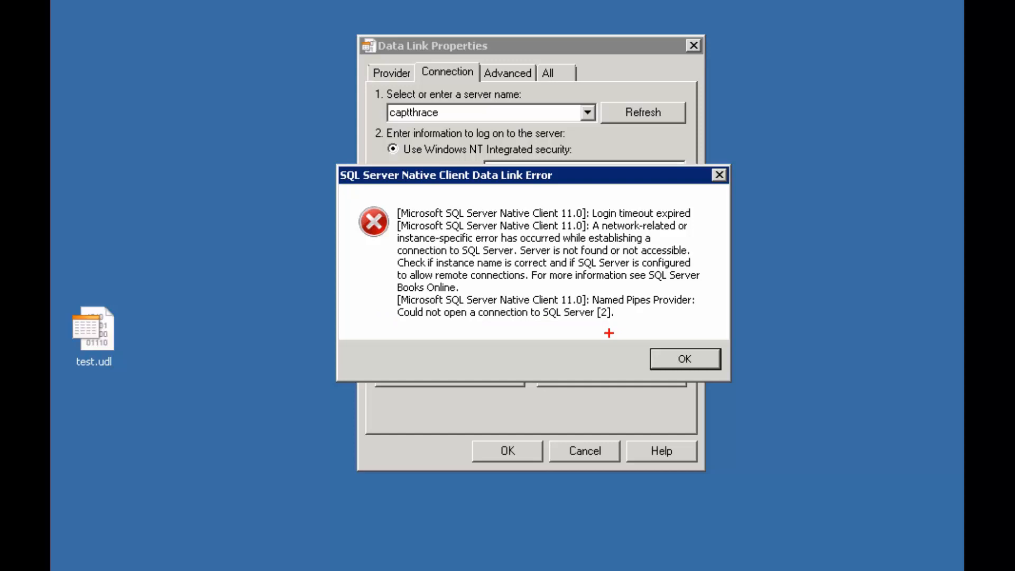
{"action": "mouse_move", "coordinate": [593, 284]}
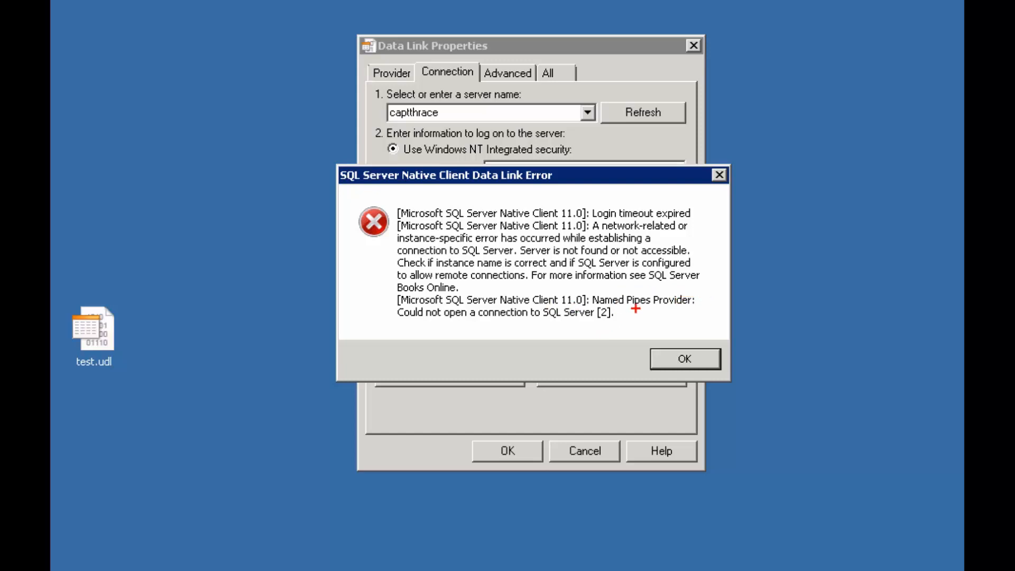
{"action": "mouse_move", "coordinate": [622, 286]}
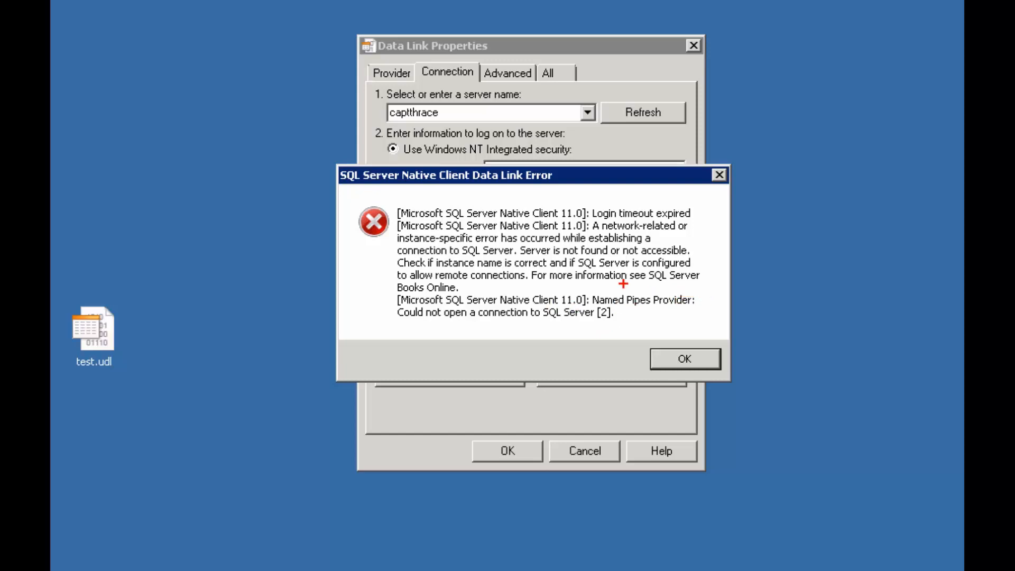
{"action": "mouse_move", "coordinate": [605, 272]}
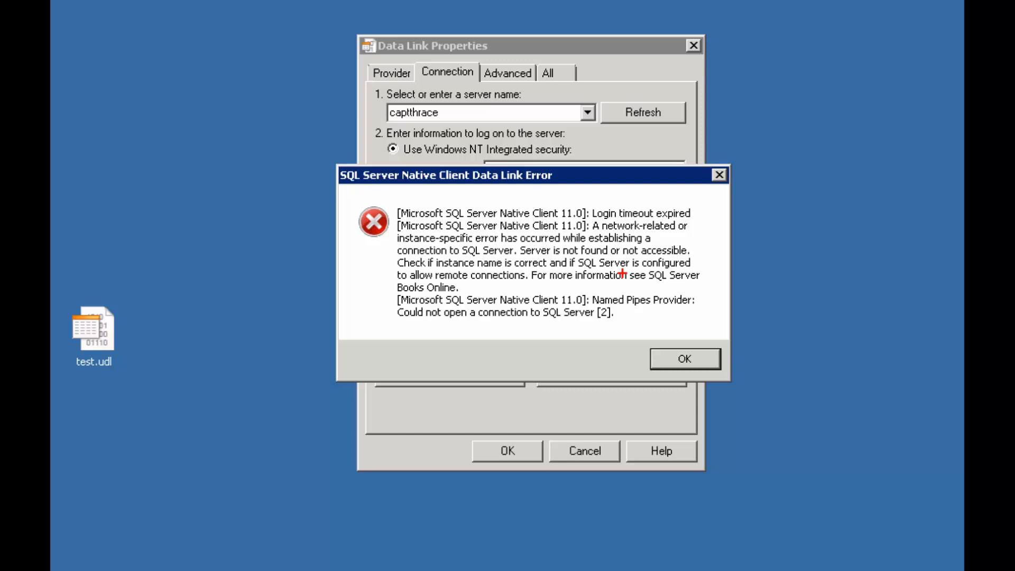
{"action": "mouse_move", "coordinate": [602, 186]}
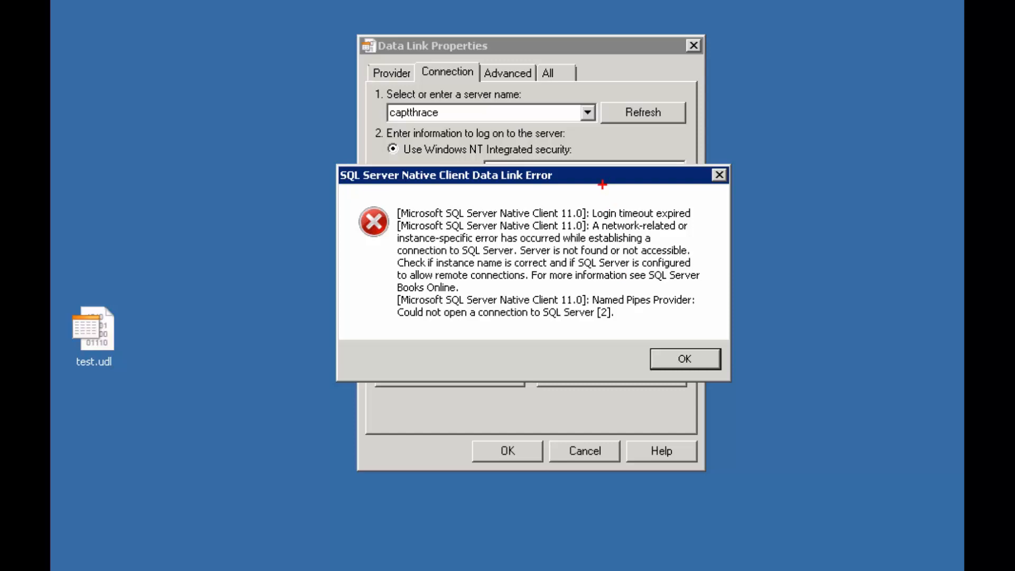
{"action": "mouse_move", "coordinate": [526, 361]}
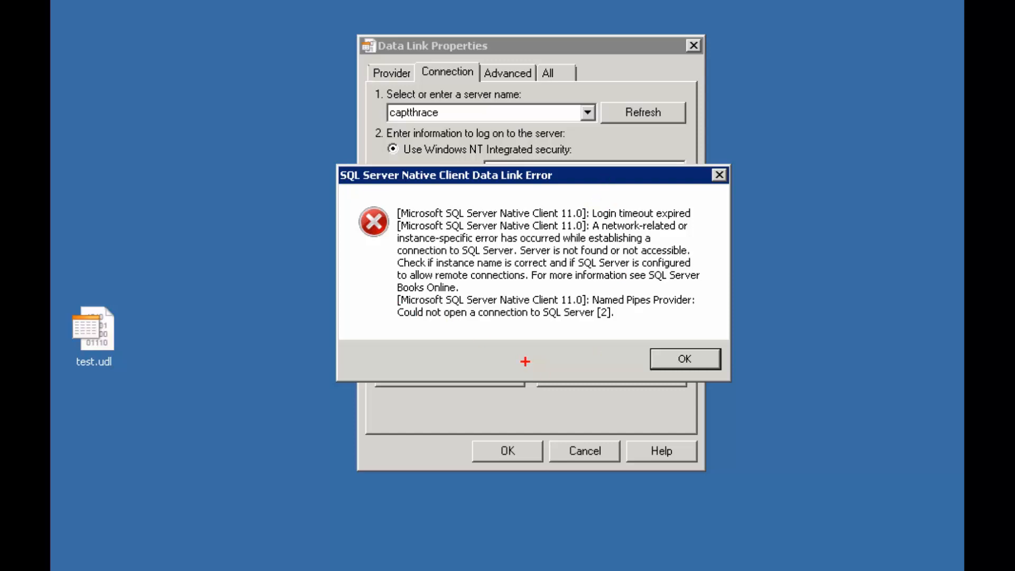